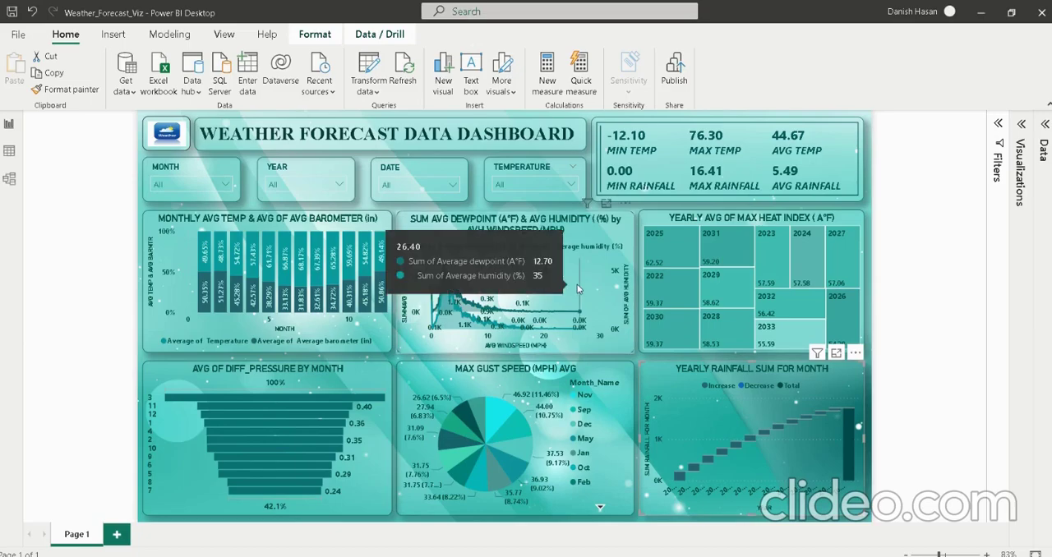
mouse_move(942, 253)
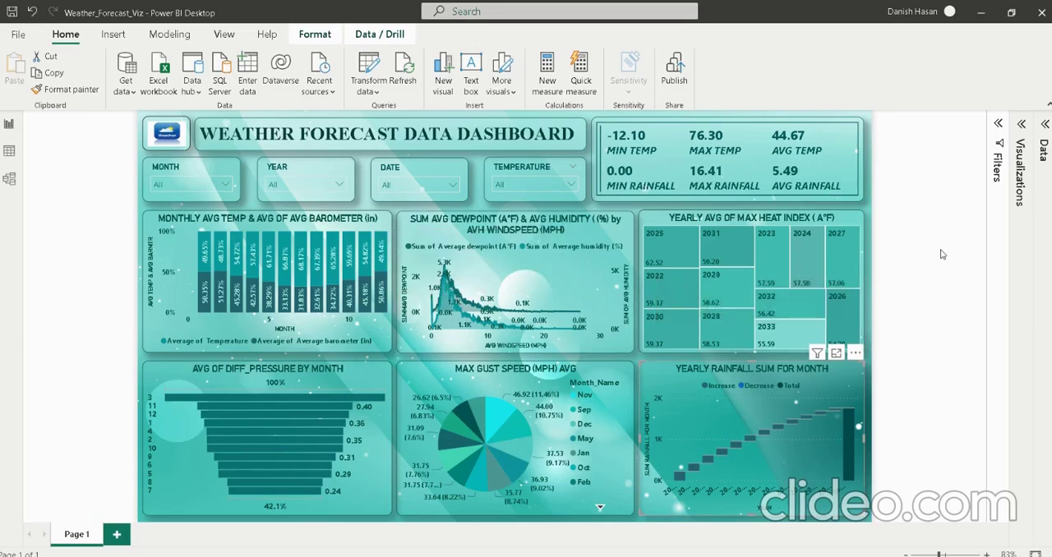
mouse_move(942, 292)
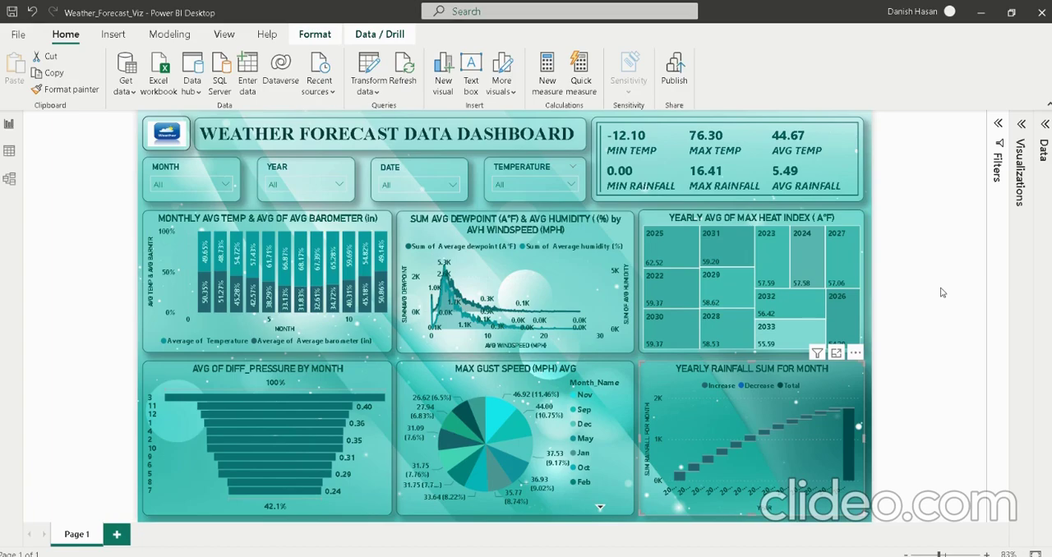
mouse_move(105, 181)
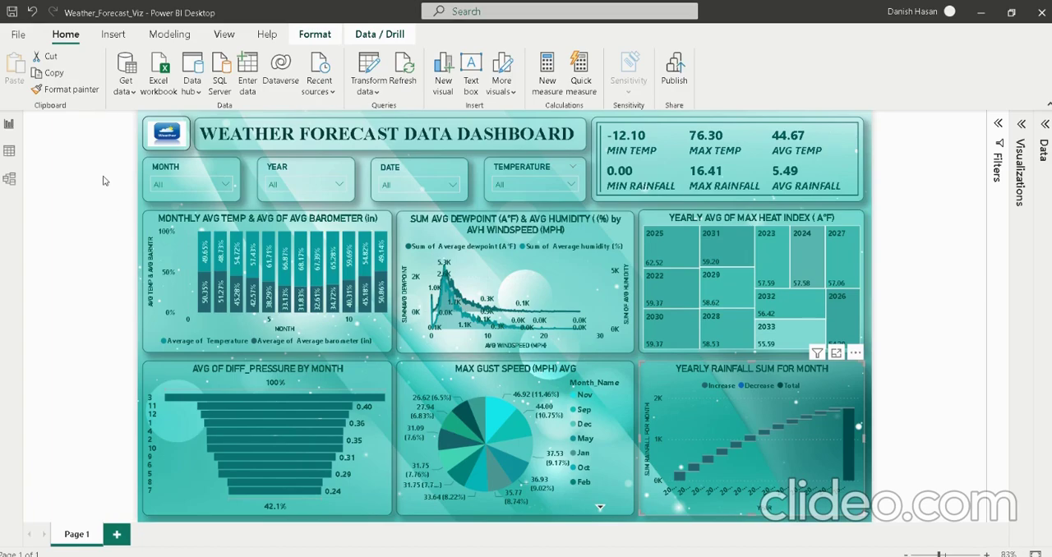
mouse_move(977, 207)
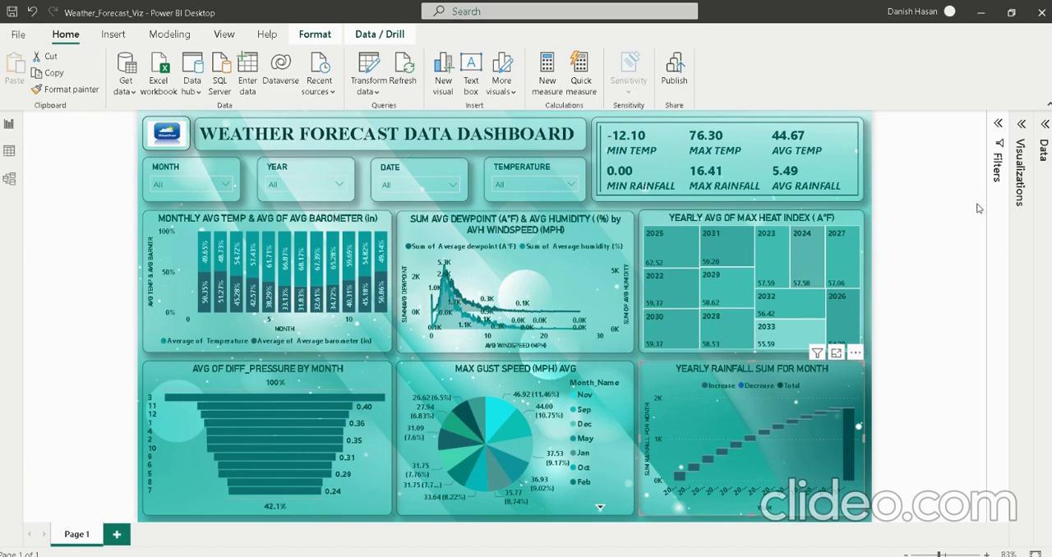
mouse_move(954, 354)
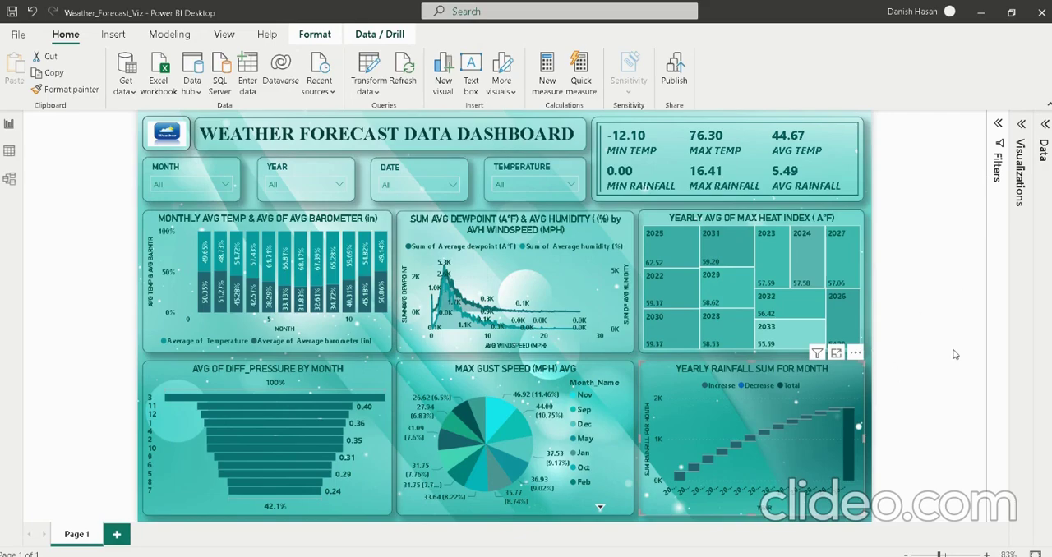
mouse_move(72, 178)
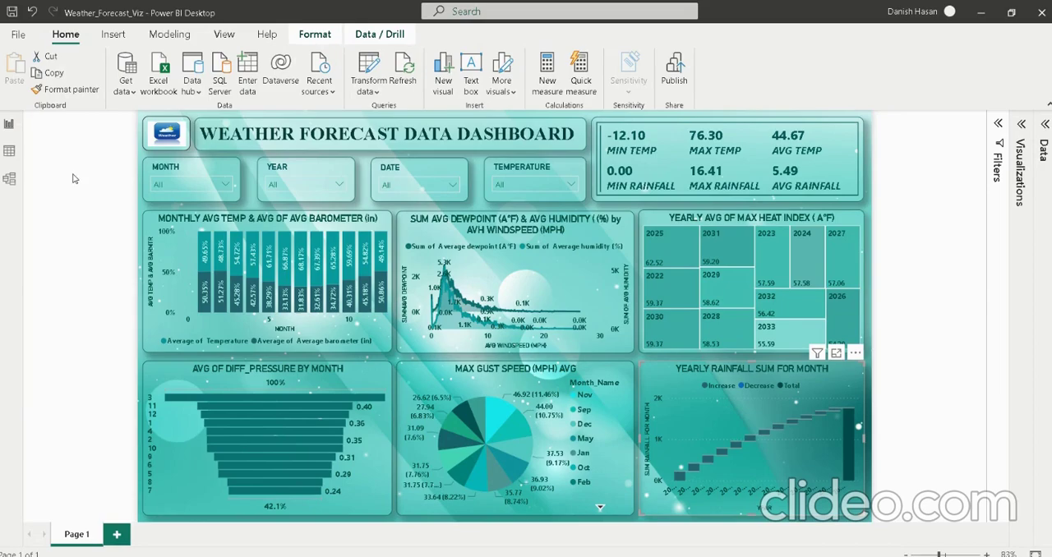
mouse_move(94, 216)
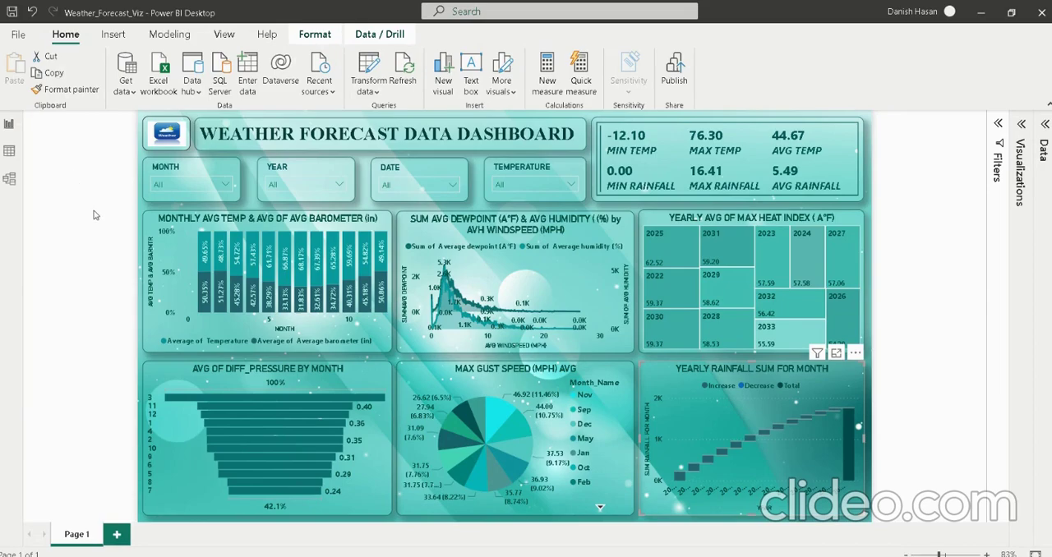
mouse_move(100, 259)
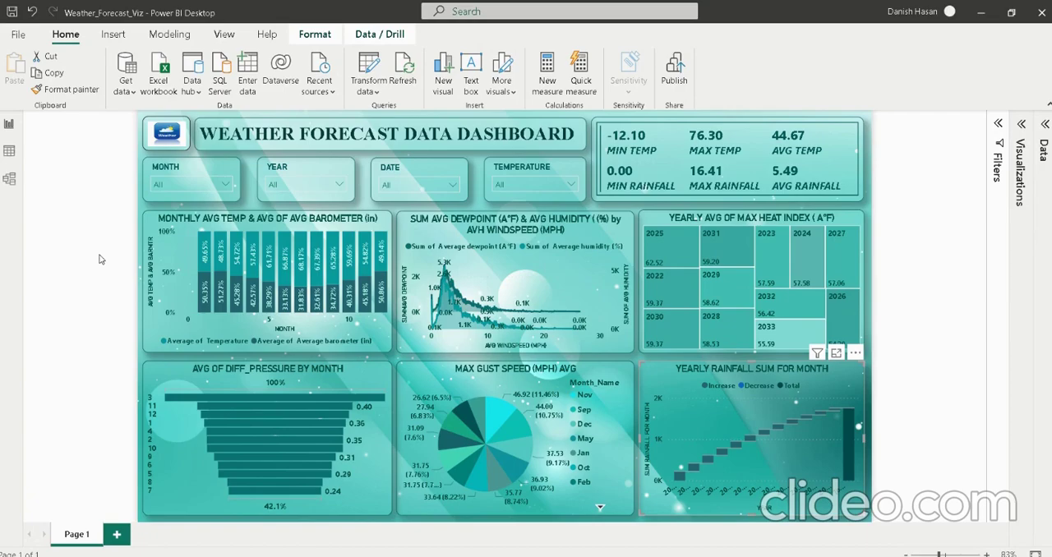
mouse_move(92, 220)
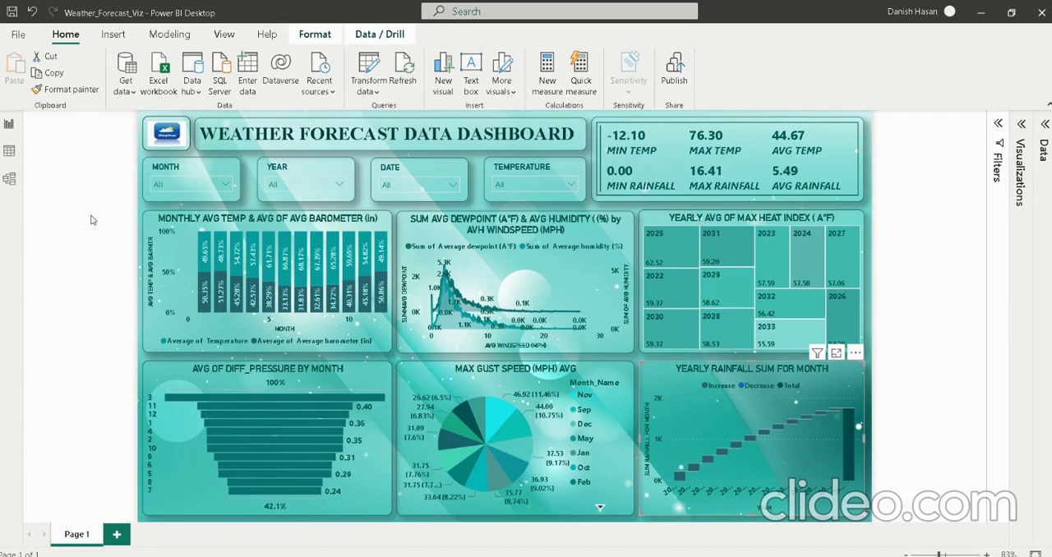
mouse_move(112, 294)
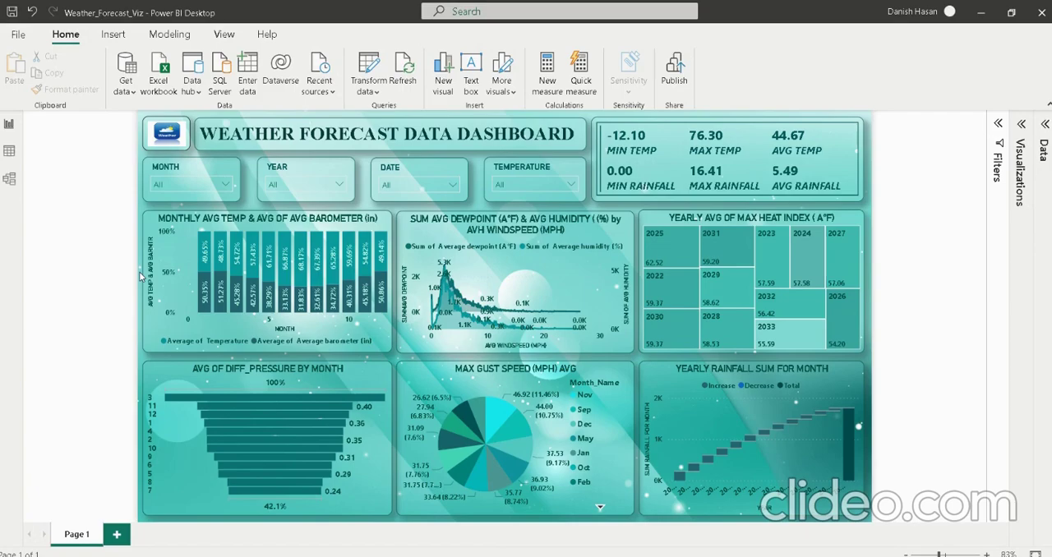
mouse_move(140, 309)
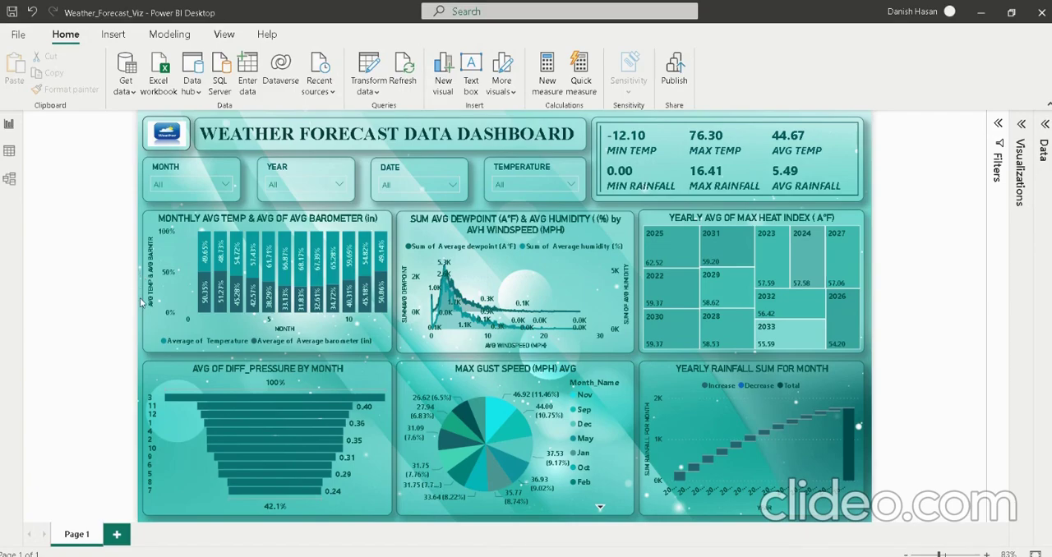
mouse_move(9, 150)
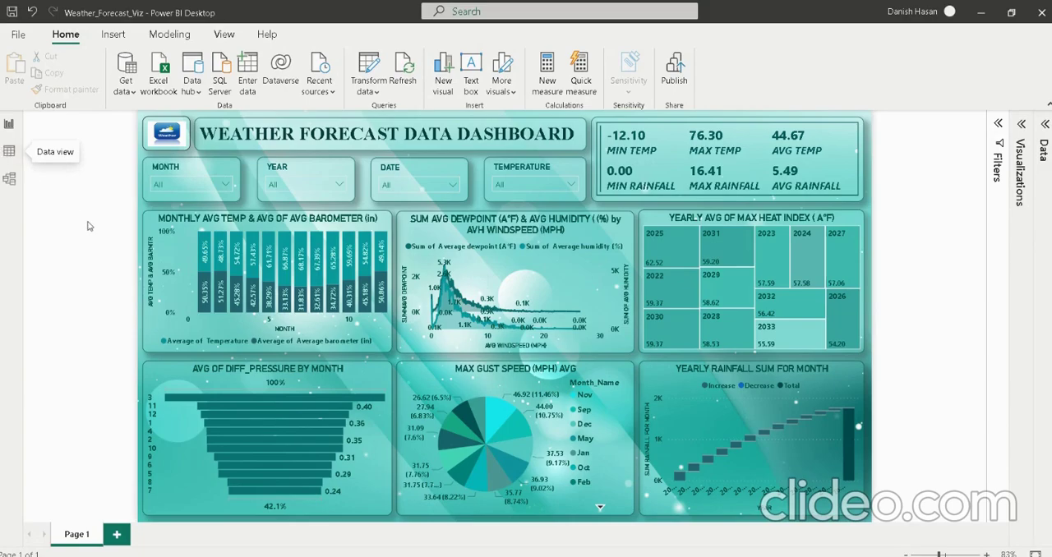
- Switch to Data view and select the Year column to reveal its DAX formula extracting the year
click(10, 148)
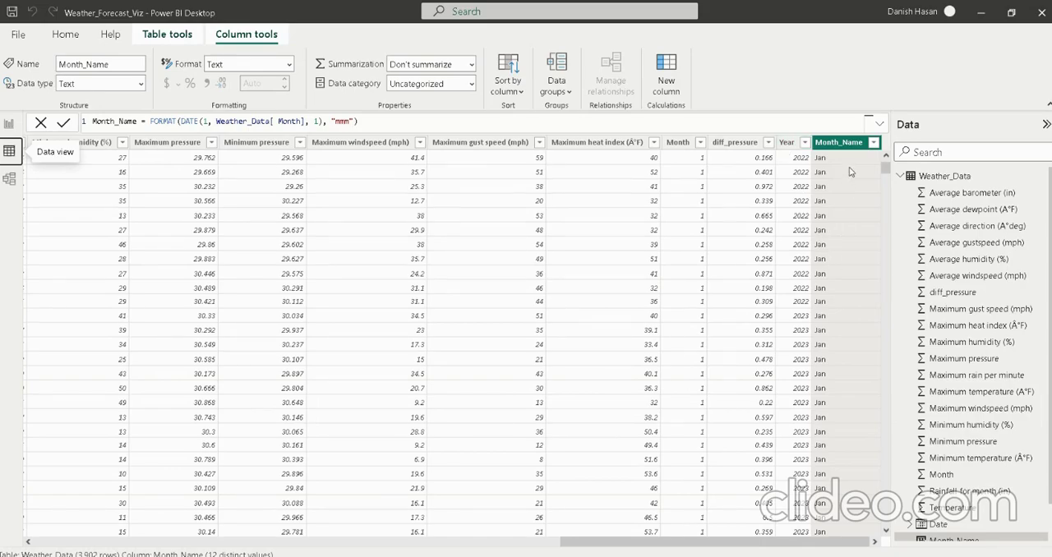
click(788, 141)
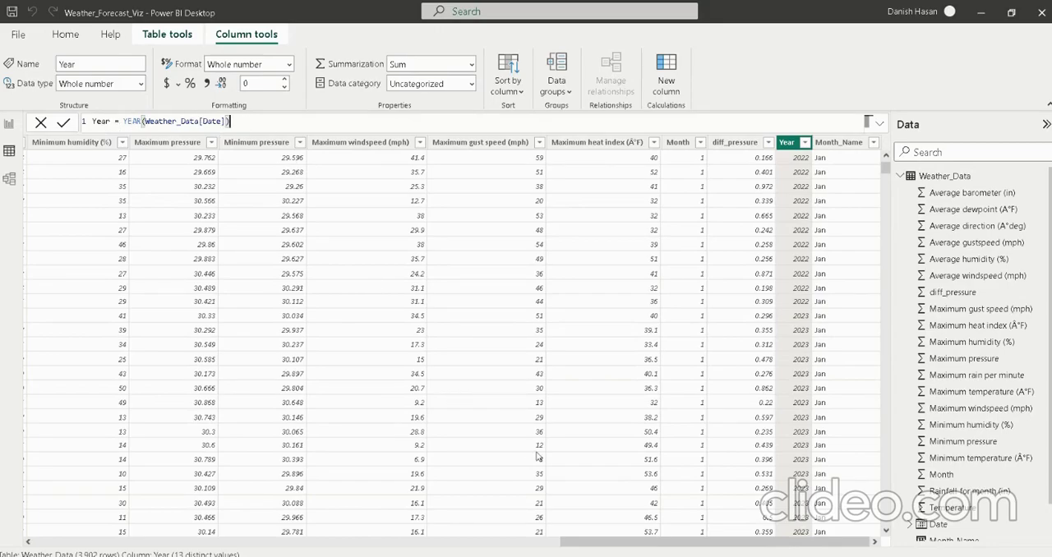
mouse_move(880, 434)
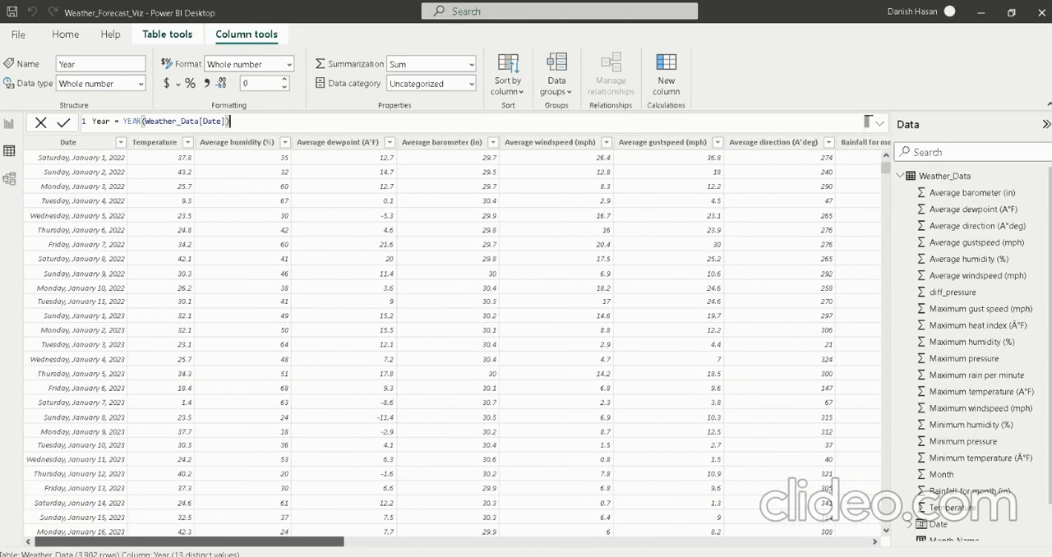
scroll(right, 3)
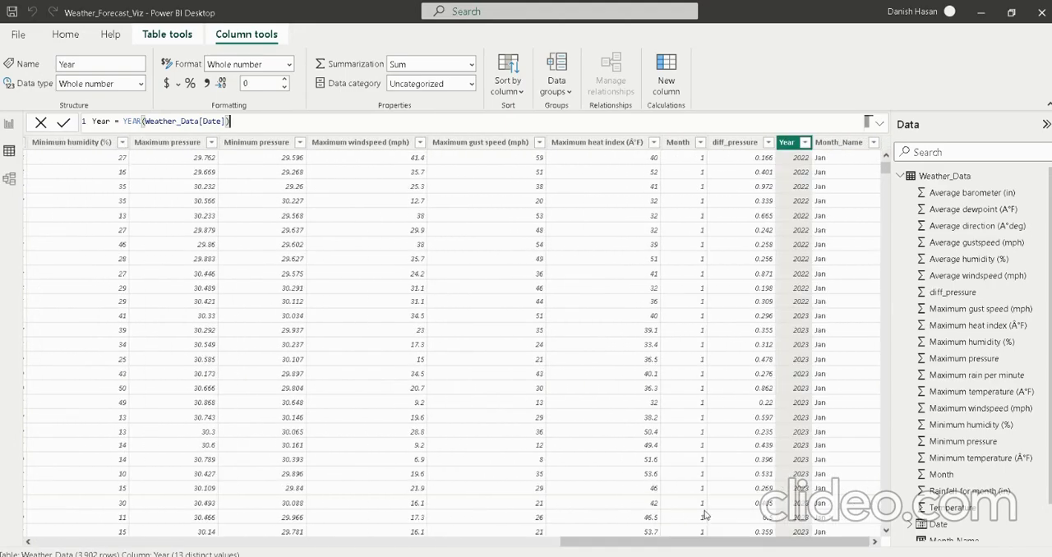
- Select the Month_Name column to show its FORMAT(DATE(1, Month, 1), "mmm") formula
click(839, 141)
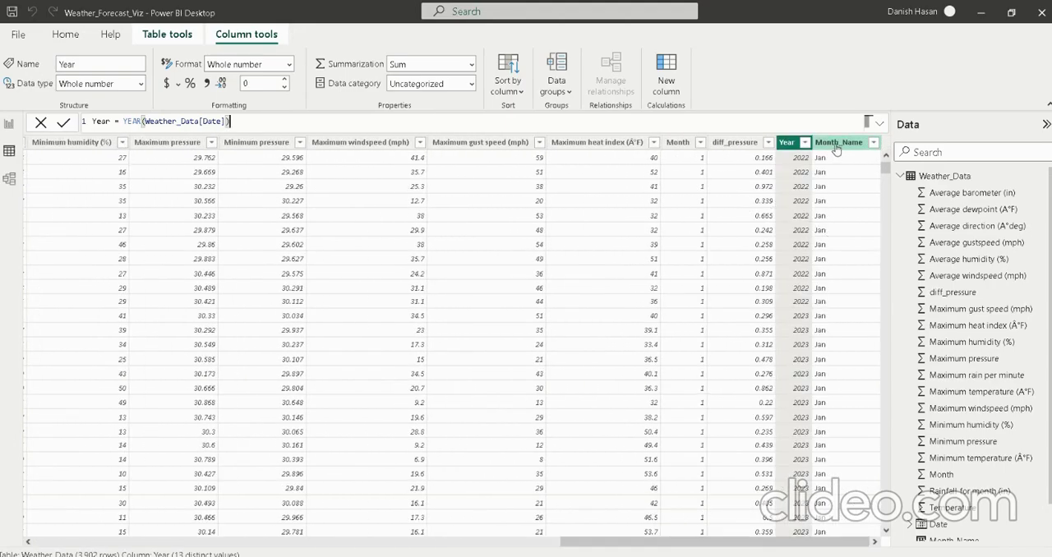
click(839, 141)
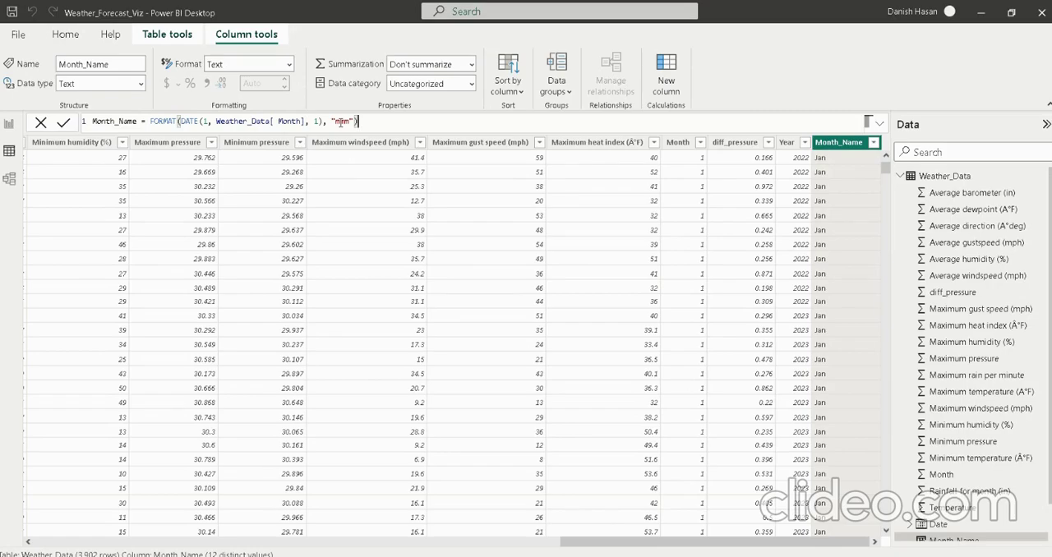
mouse_move(691, 179)
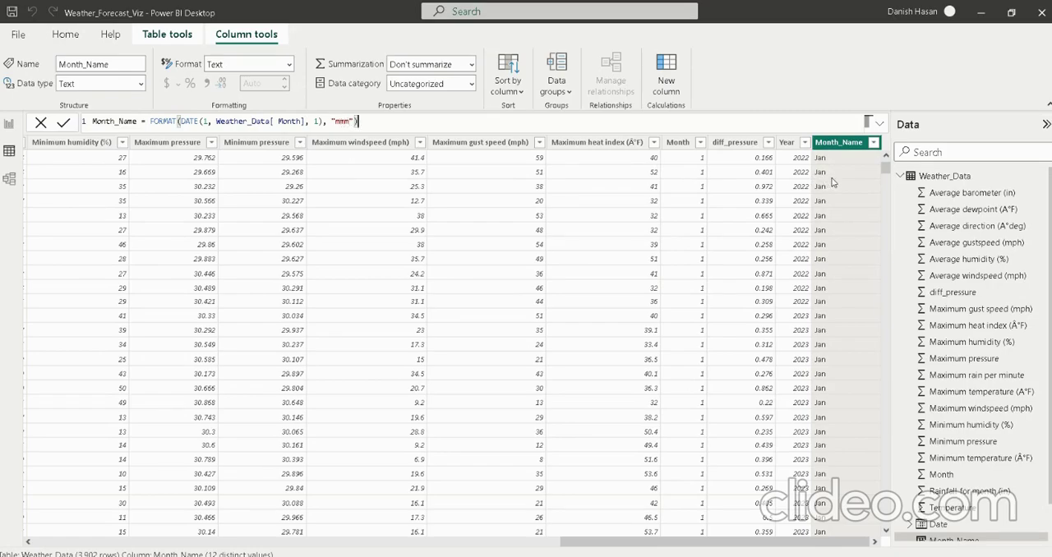
mouse_move(829, 163)
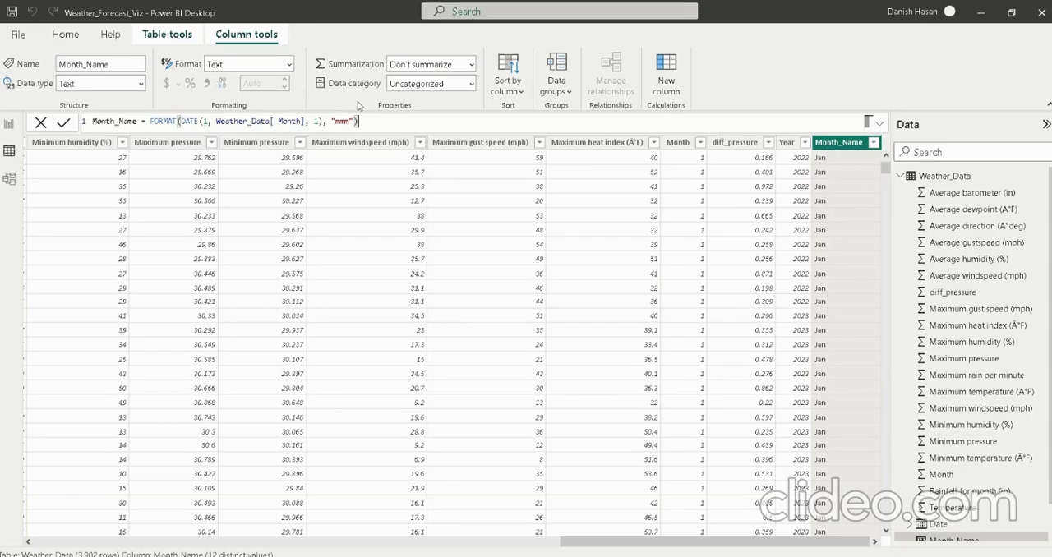
mouse_move(840, 167)
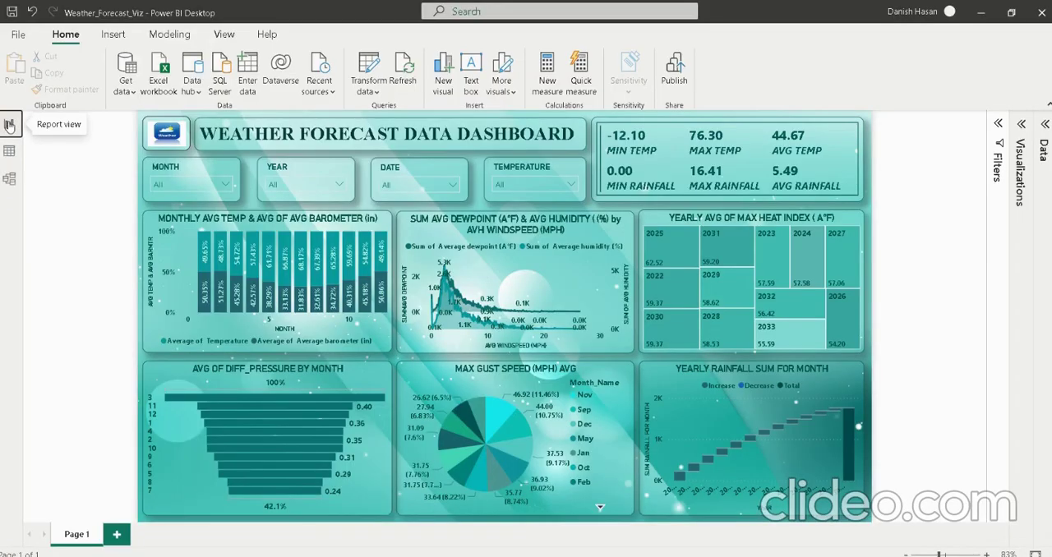
mouse_move(13, 151)
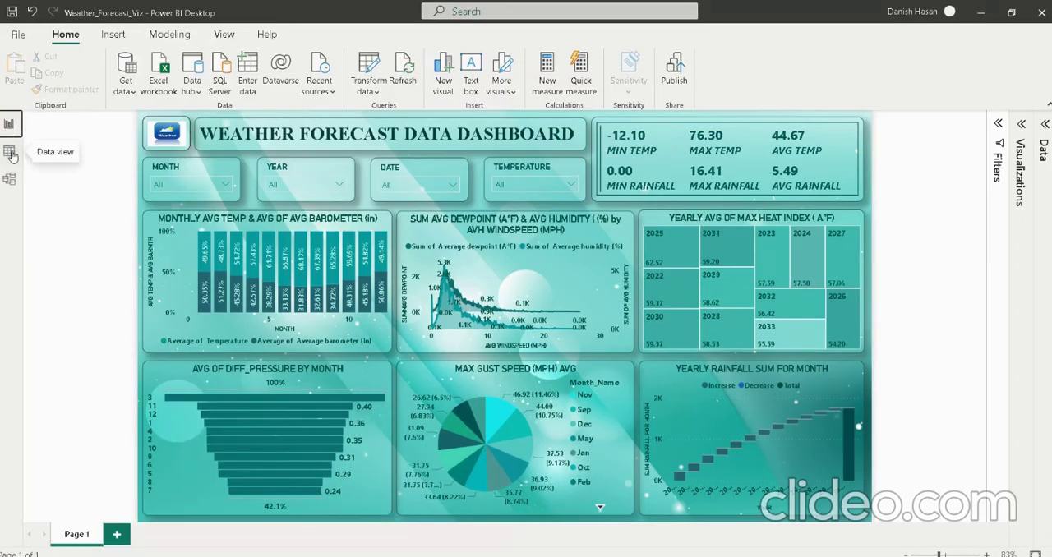
- Back in Report view, filter the dashboard to Dec in the Month slicer, then clear it
click(12, 152)
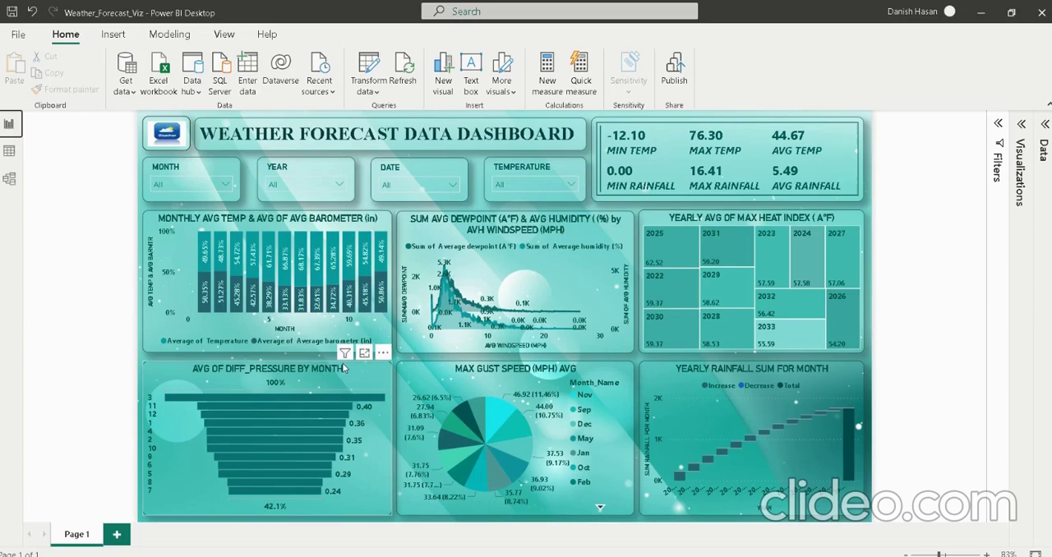
mouse_move(950, 317)
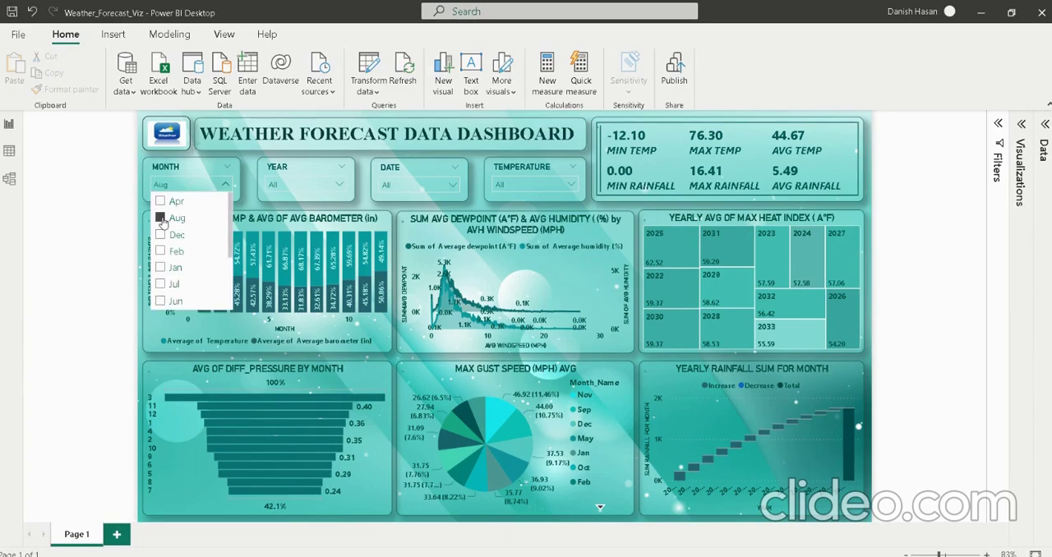
click(161, 234)
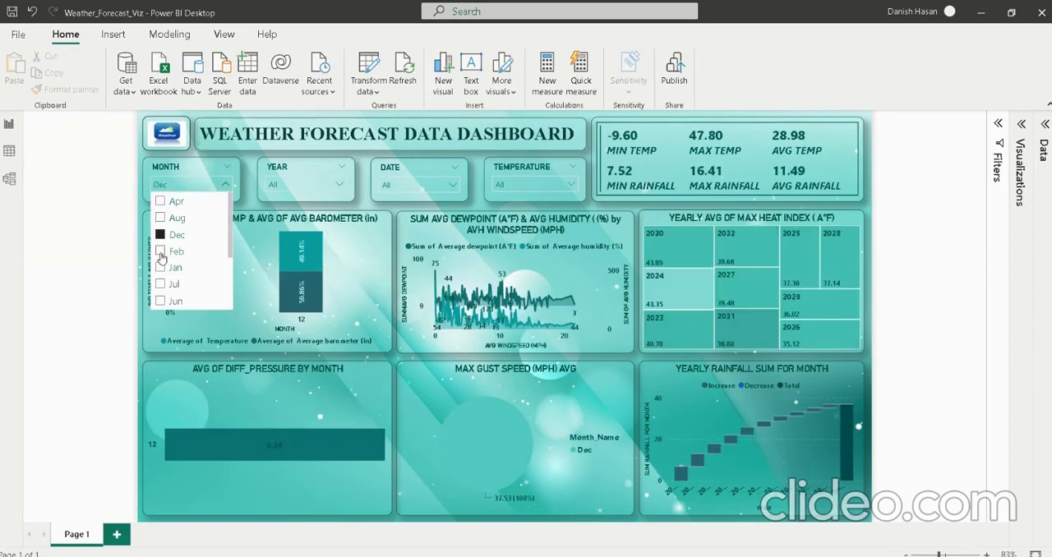
click(175, 252)
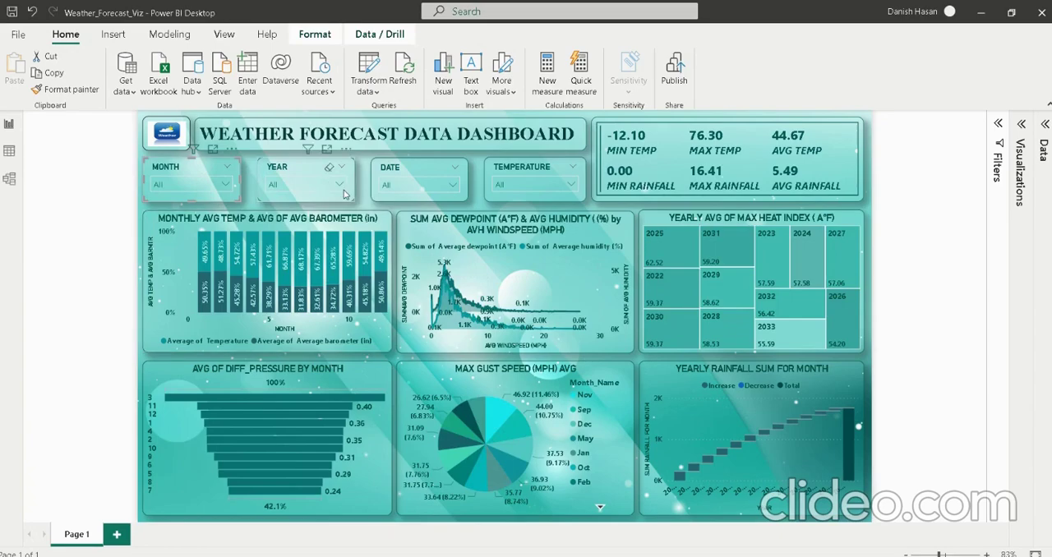
- Filter by a year and by temperature -4.30 in their slicers, then clear the selections
click(345, 184)
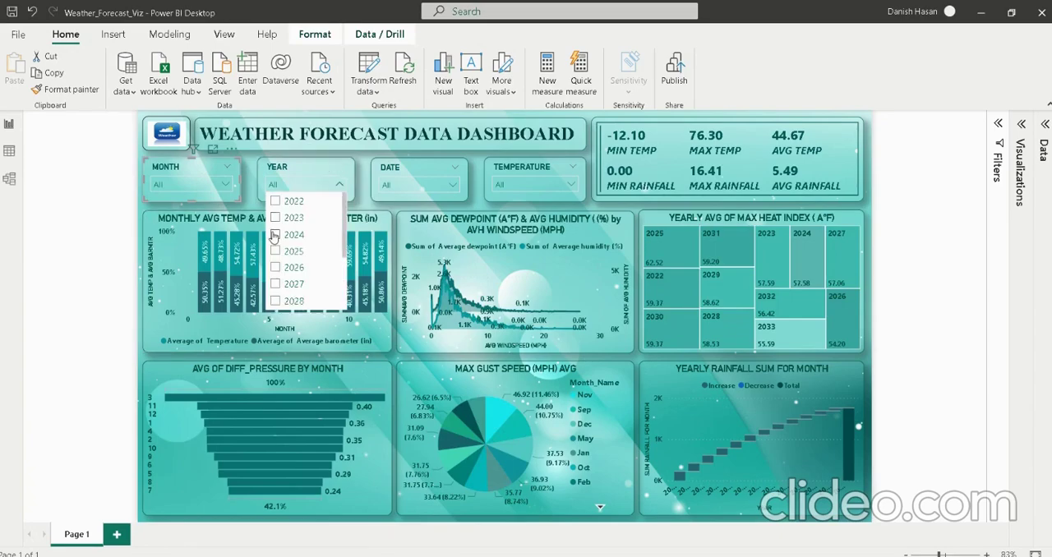
click(276, 266)
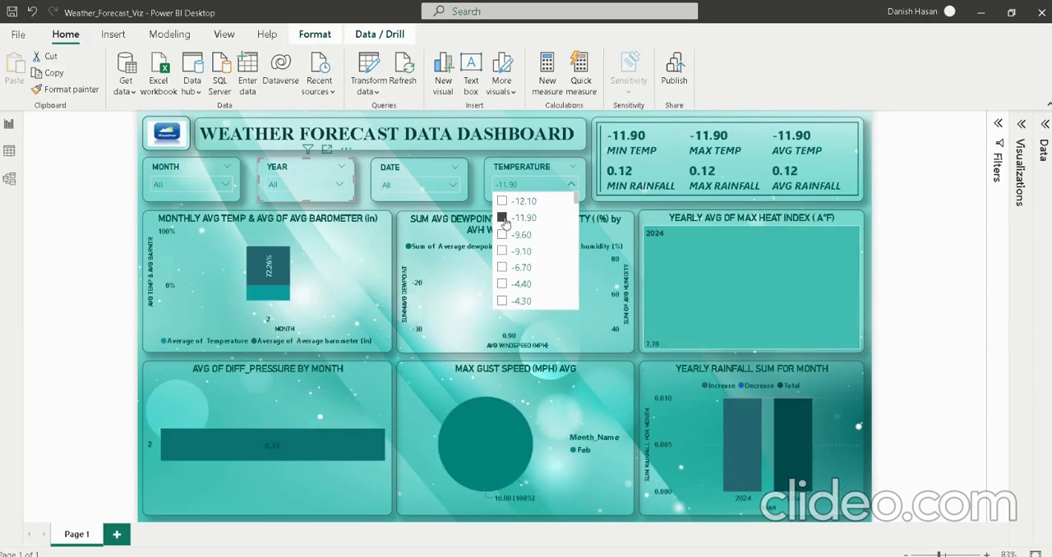
click(502, 301)
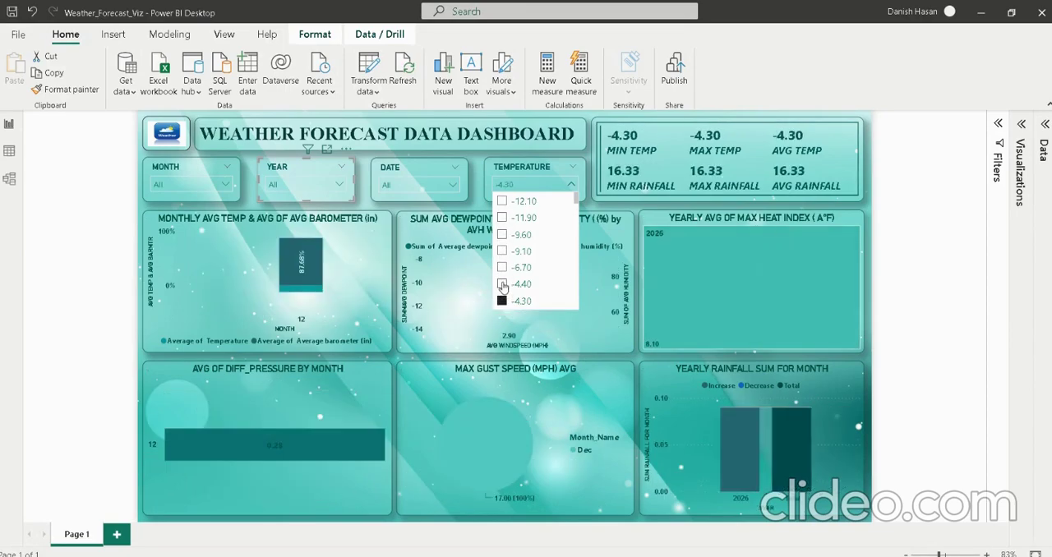
click(502, 266)
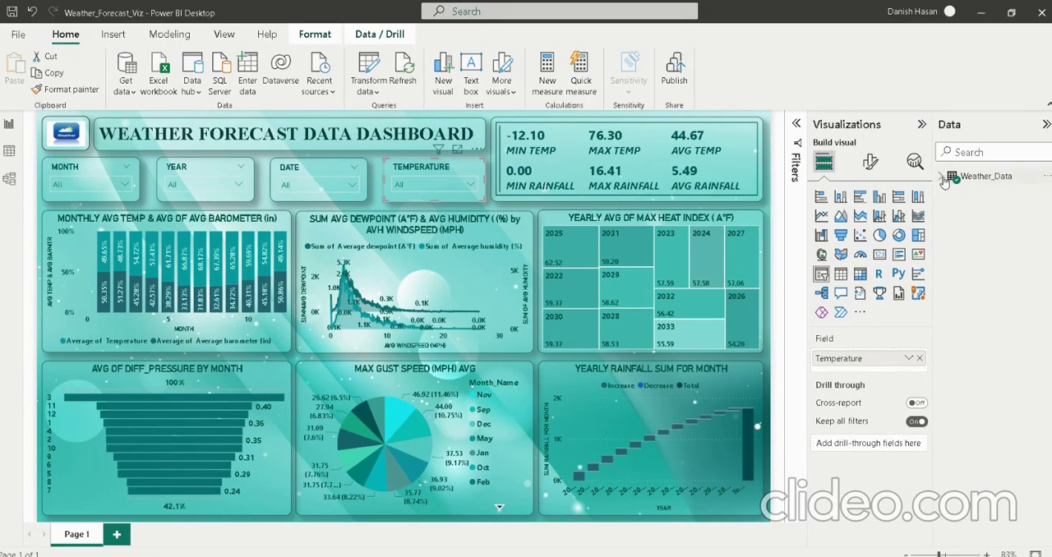
- Inspect the fields behind the temperature/barometer and dewpoint/humidity charts, cross-highlighting a dewpoint point
click(950, 176)
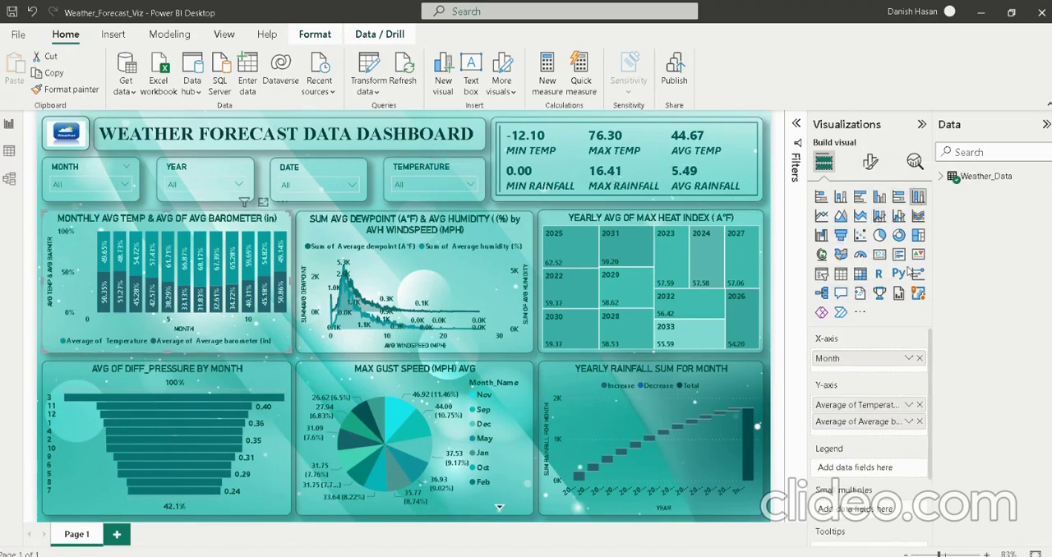
click(649, 156)
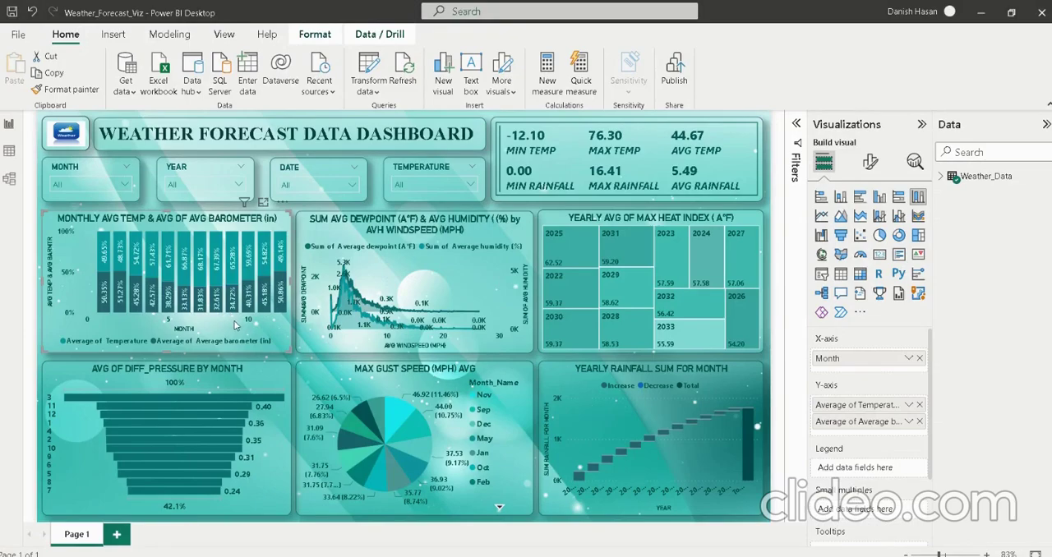
mouse_move(513, 240)
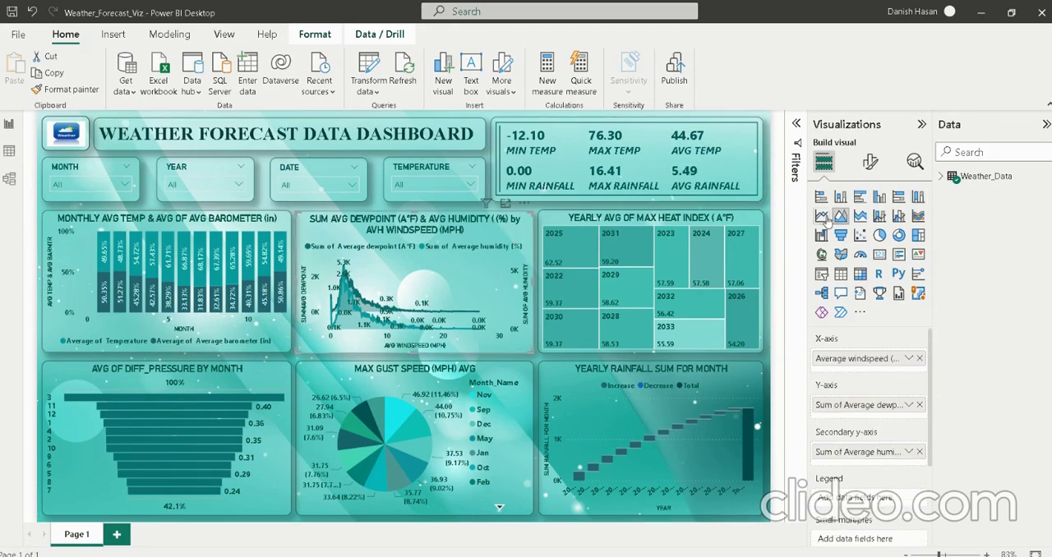
mouse_move(840, 217)
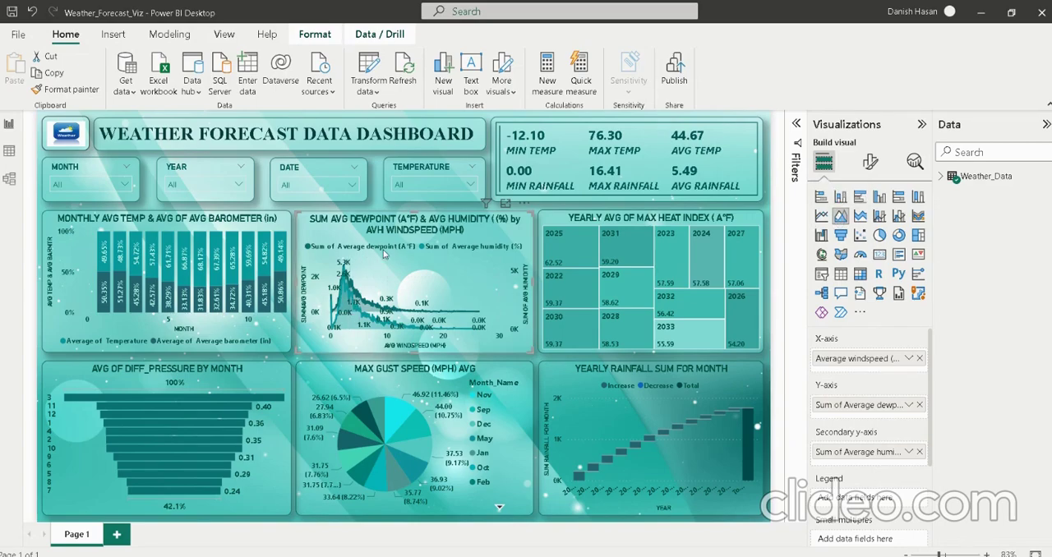
mouse_move(526, 271)
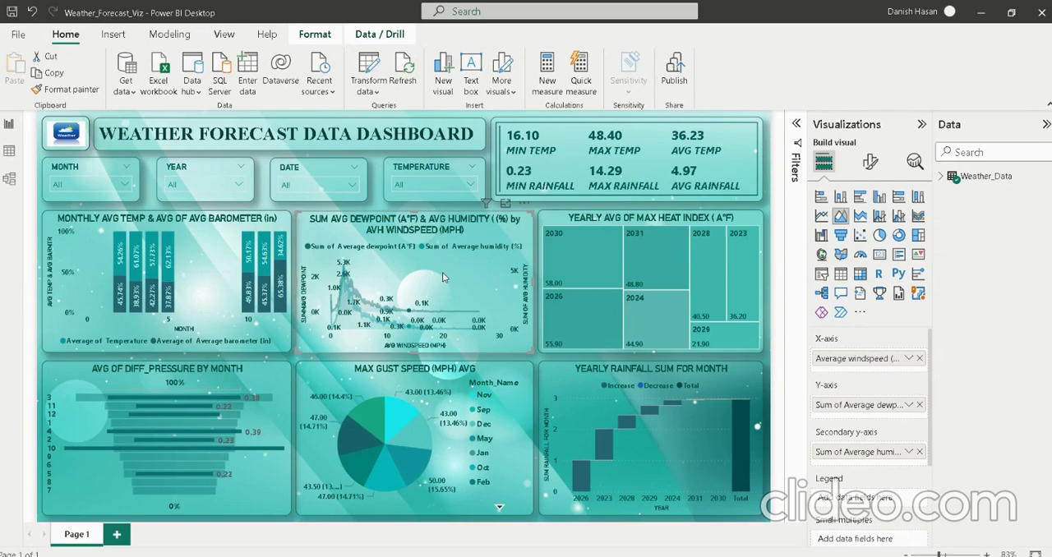
right_click(444, 276)
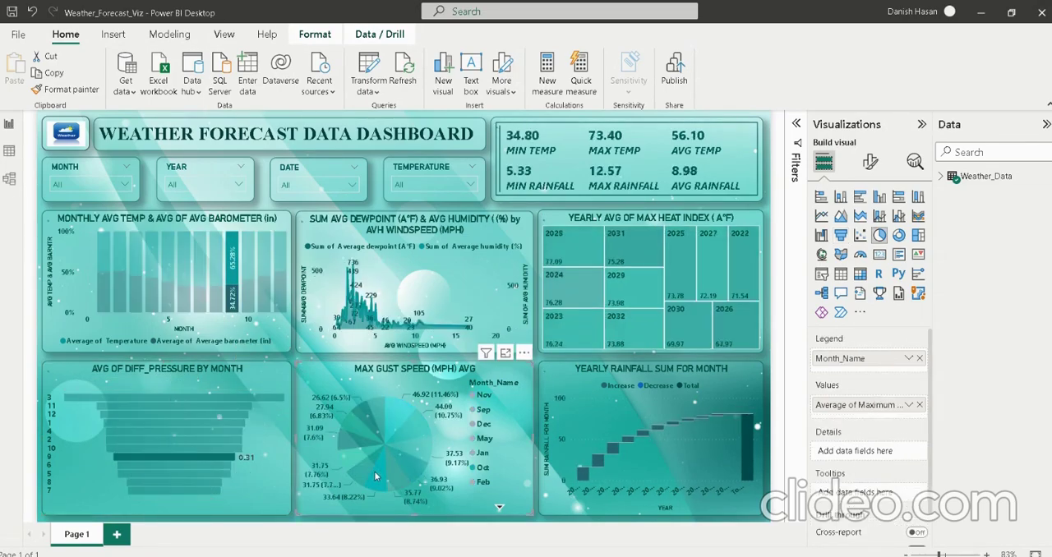
- Bring up context options for the gust speed pie chart and the yearly rainfall chart
right_click(376, 477)
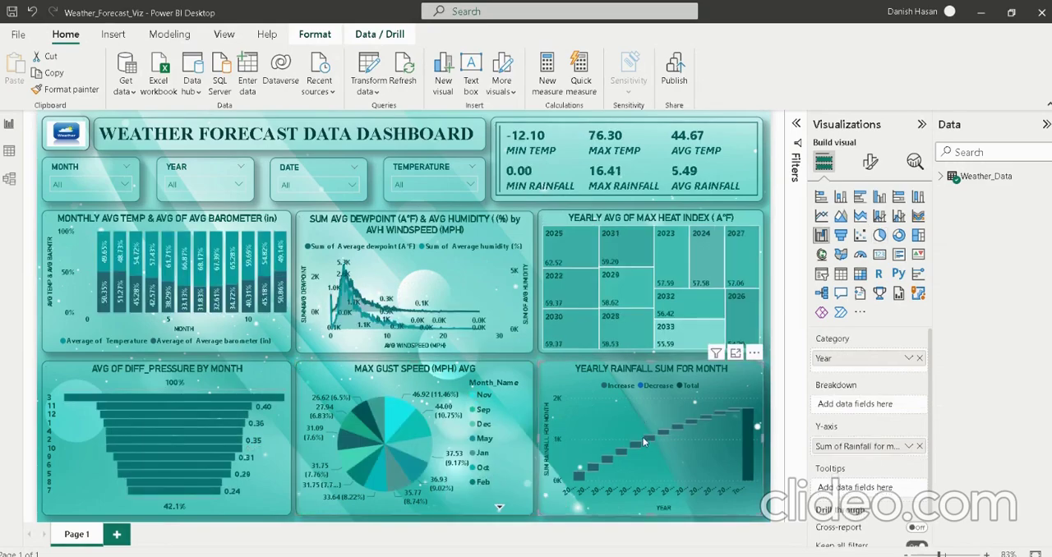
mouse_move(551, 381)
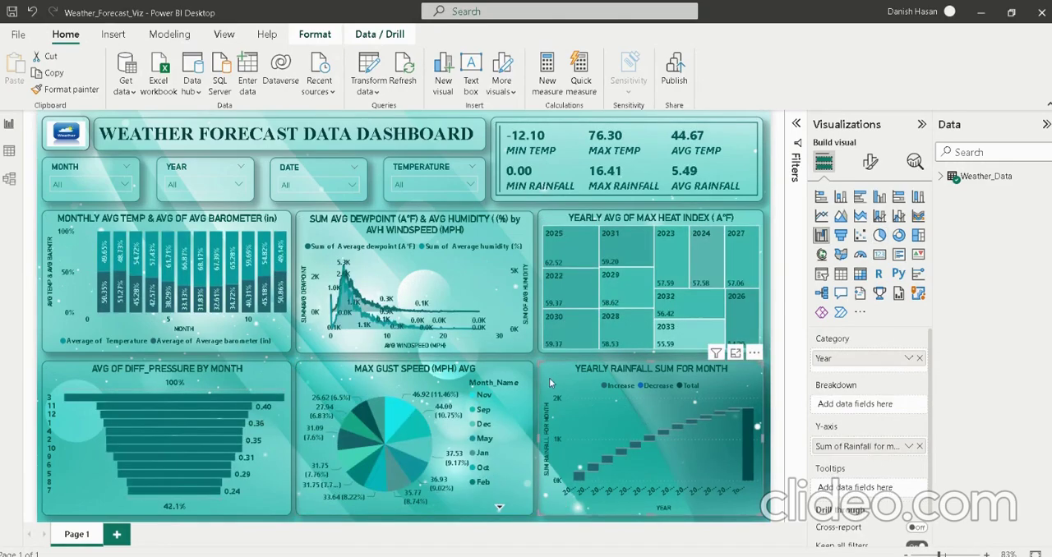
right_click(556, 378)
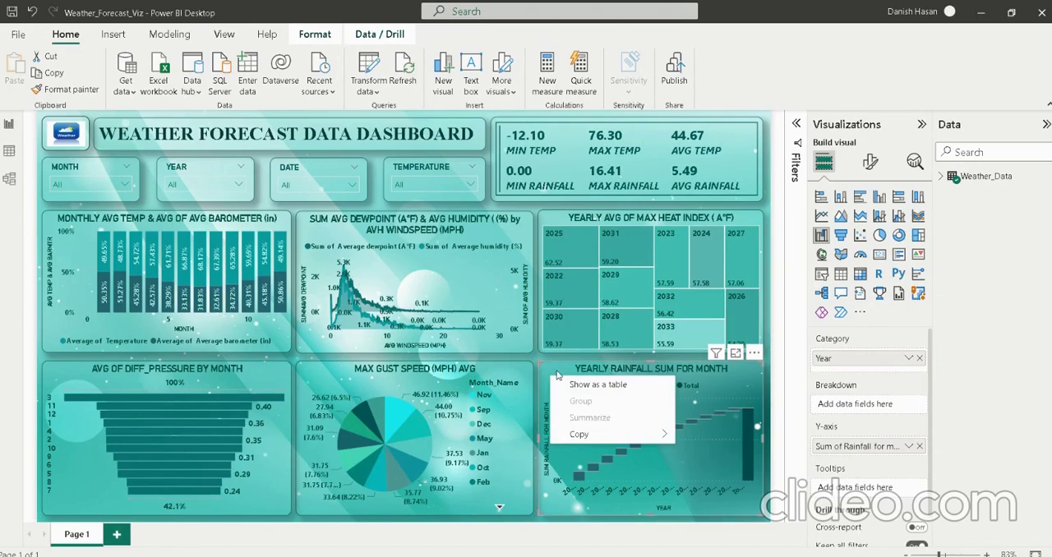